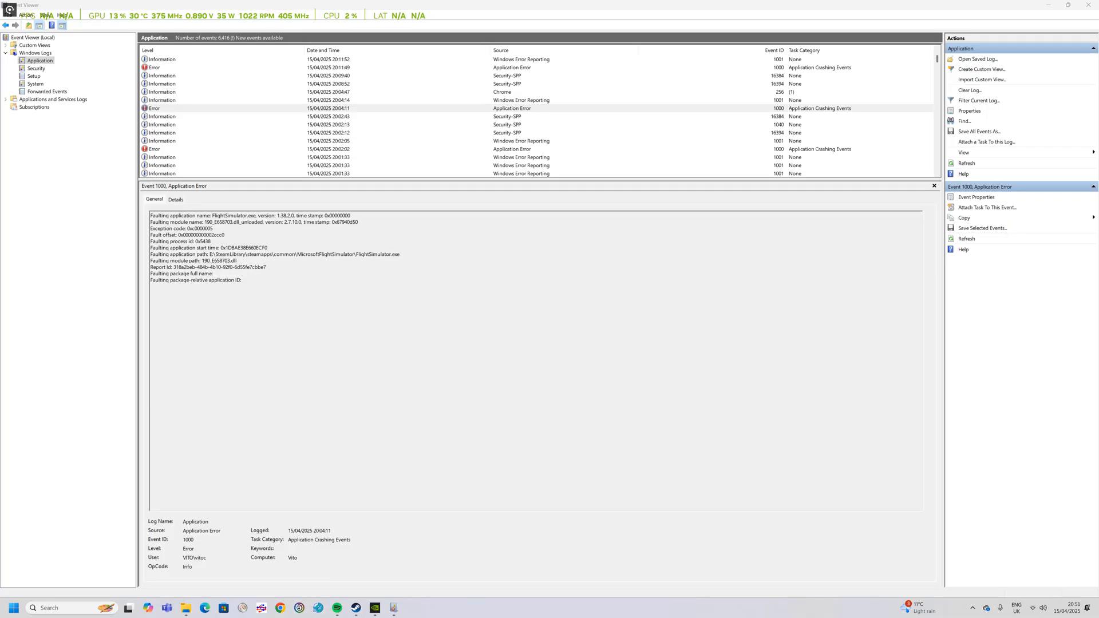
Select the crash event's faulting module name, after briefly searching Start for 've'.
double_click(221, 222)
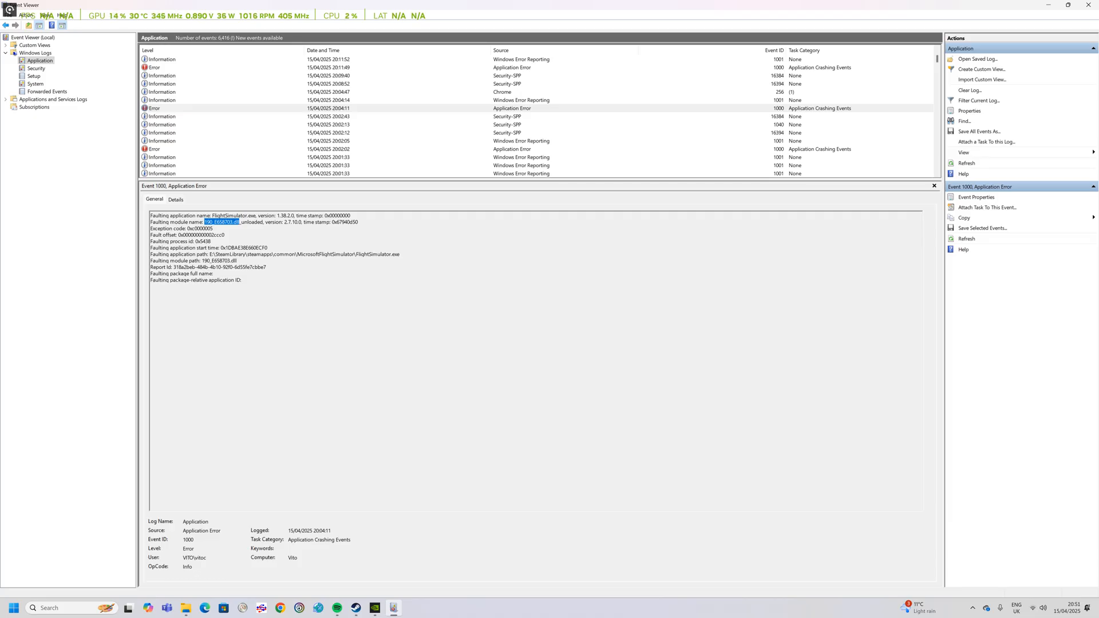
left_click(356, 608)
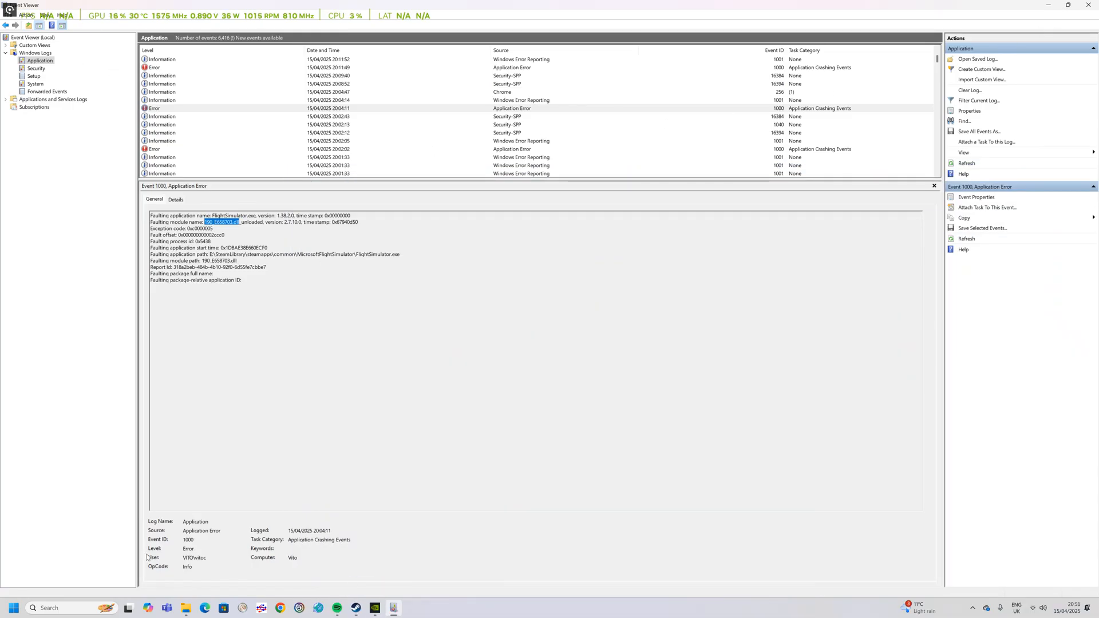
left_click(10, 608)
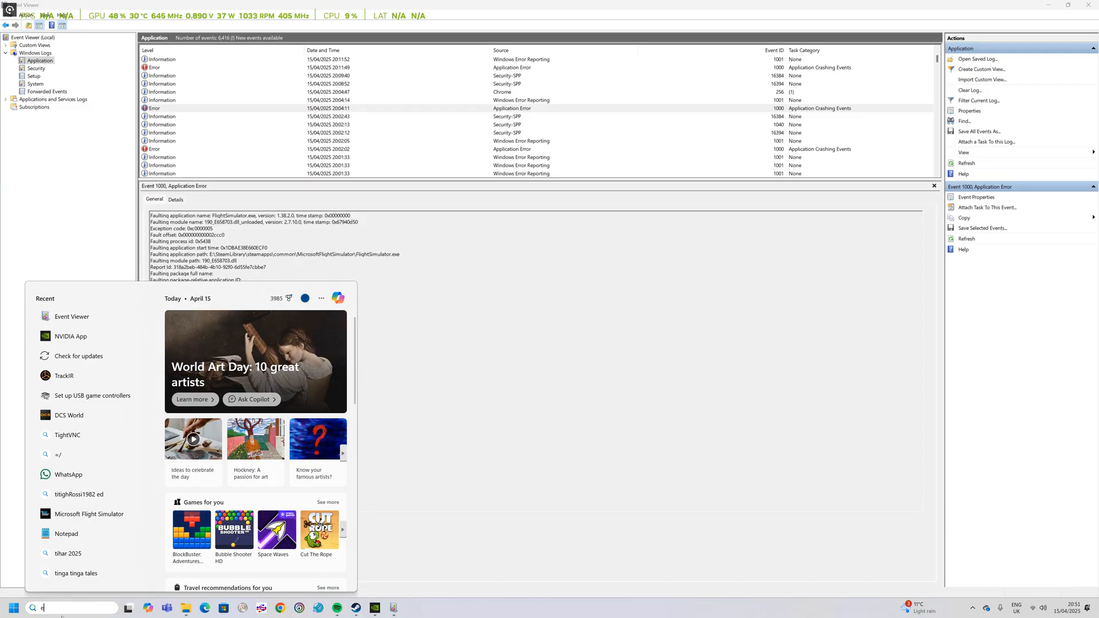
type("ve")
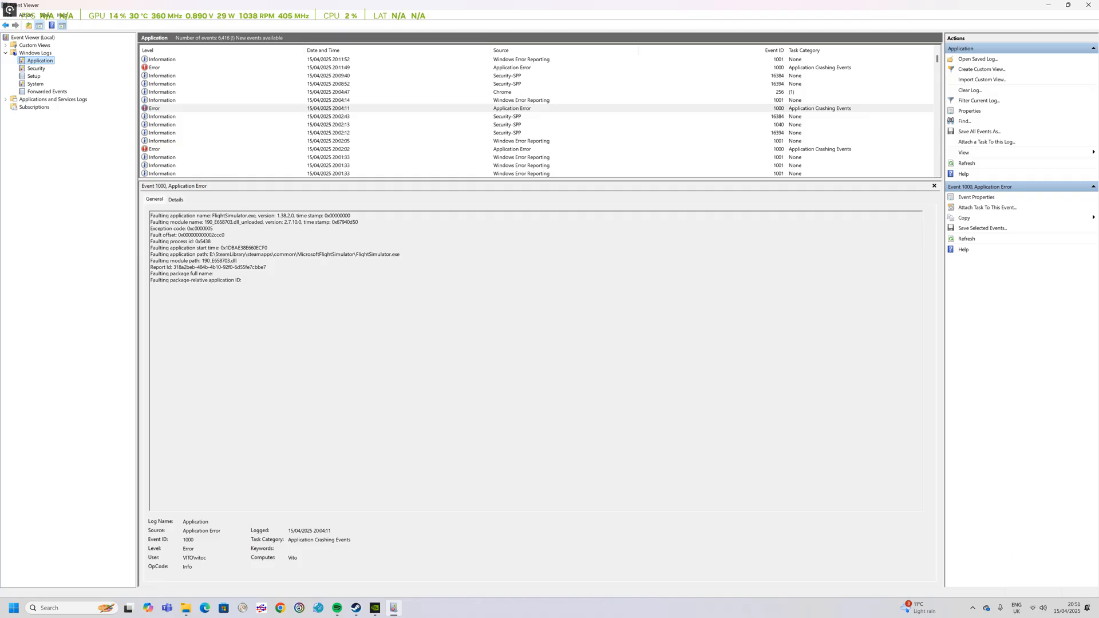
double_click(214, 222)
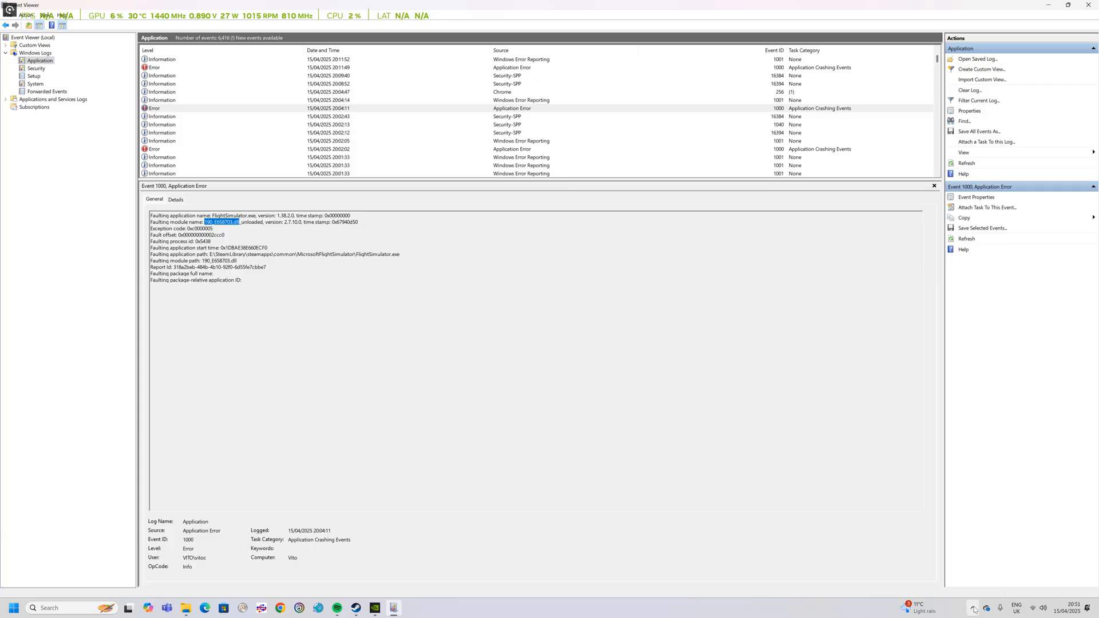
Launch the NVIDIA App from the NVIDIA icon among the hidden tray apps.
left_click(974, 608)
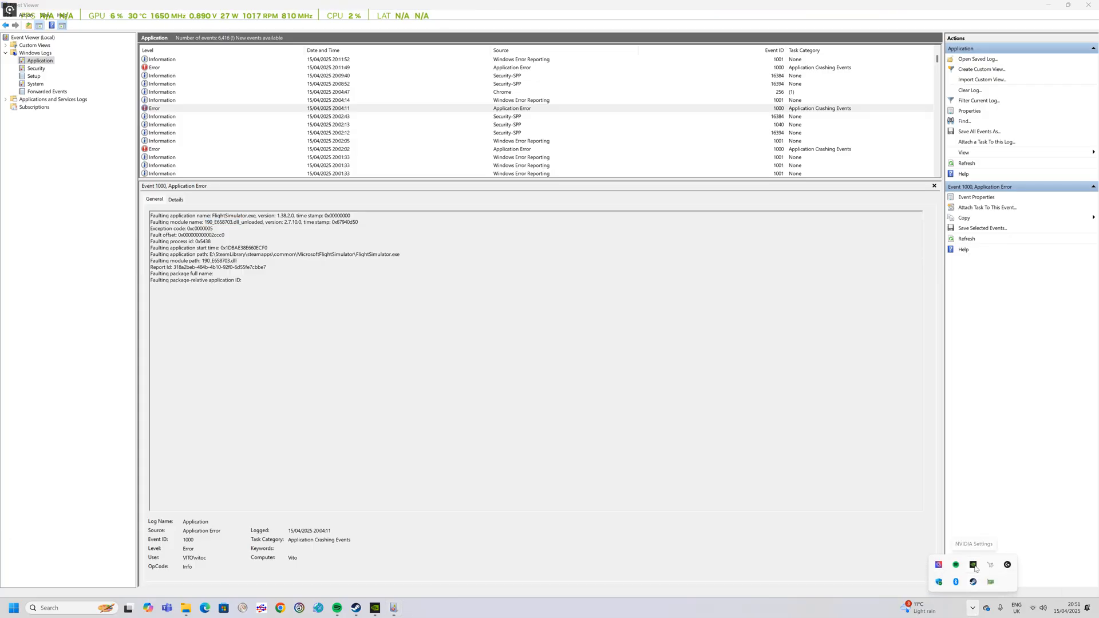
right_click(973, 566)
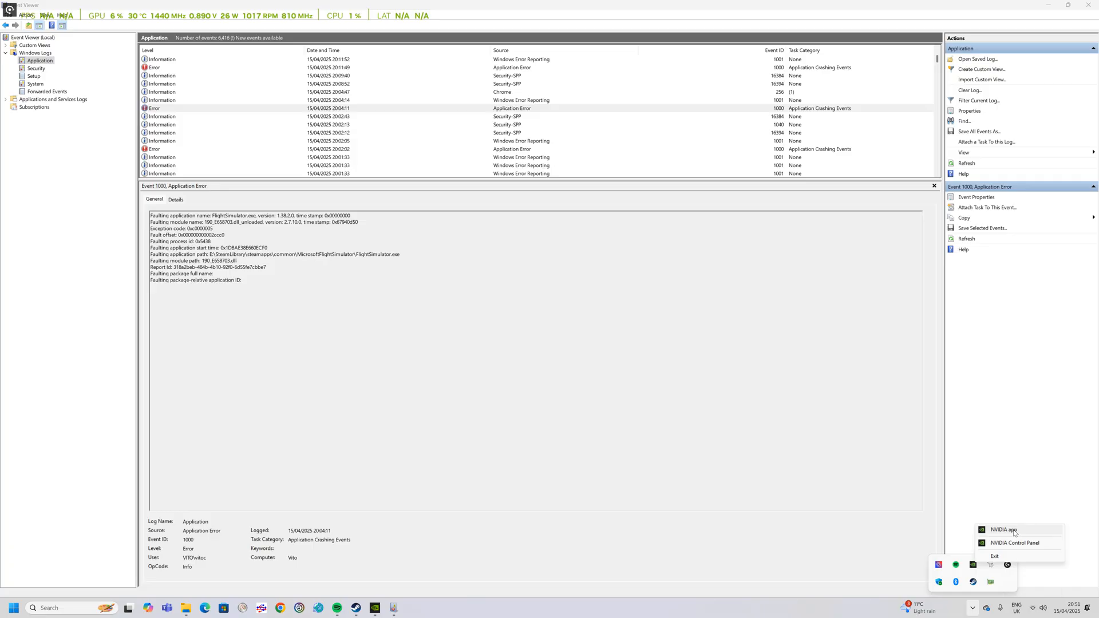
left_click(1003, 529)
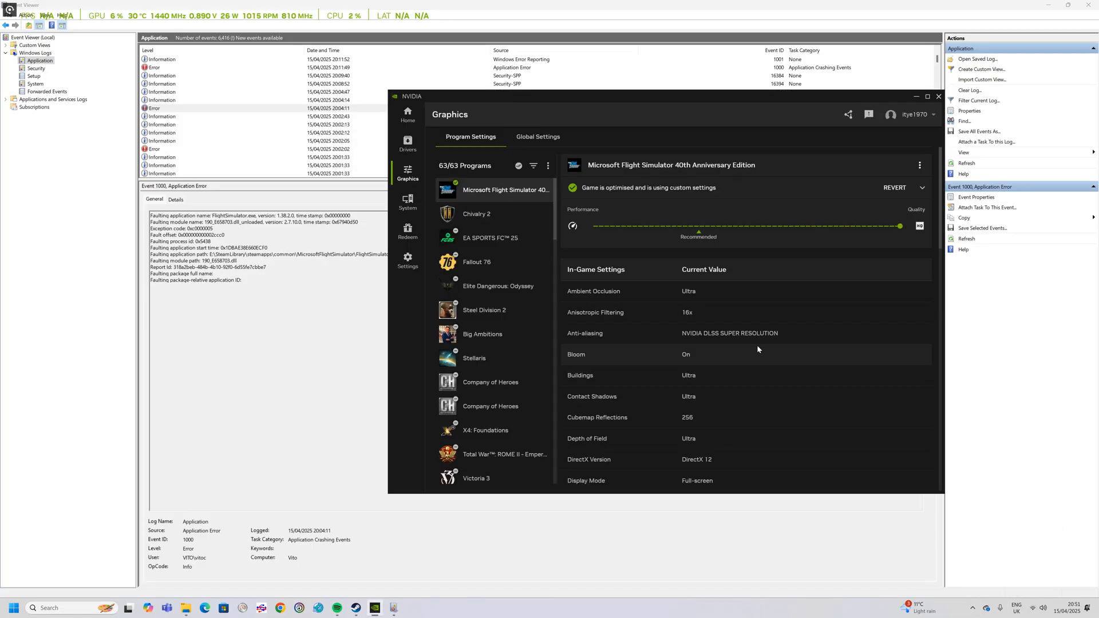
left_click(407, 114)
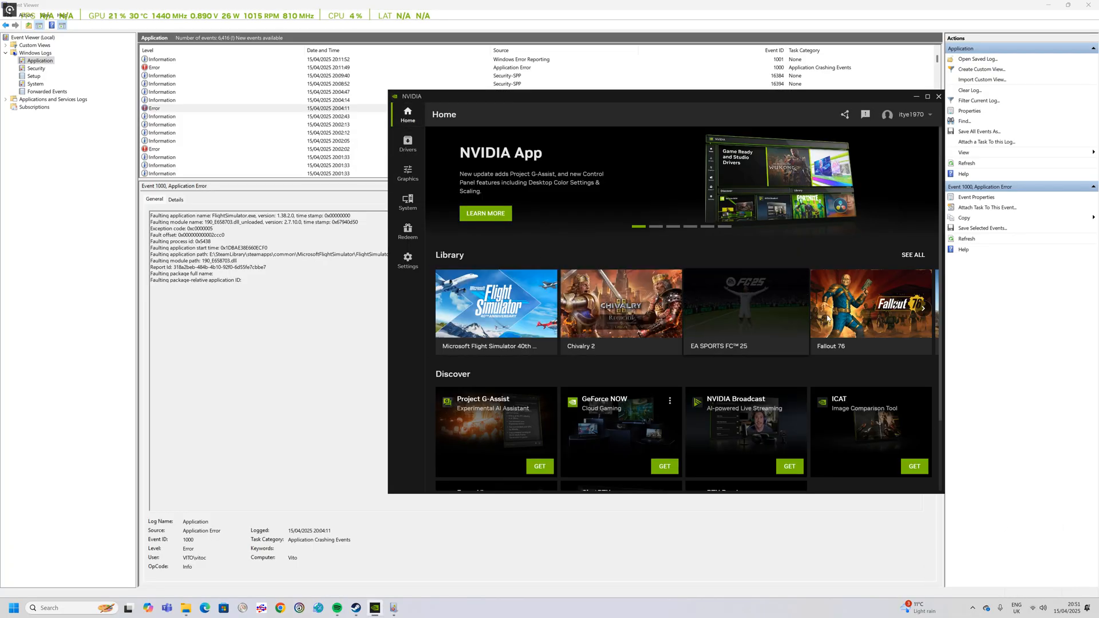
mouse_move(496, 316)
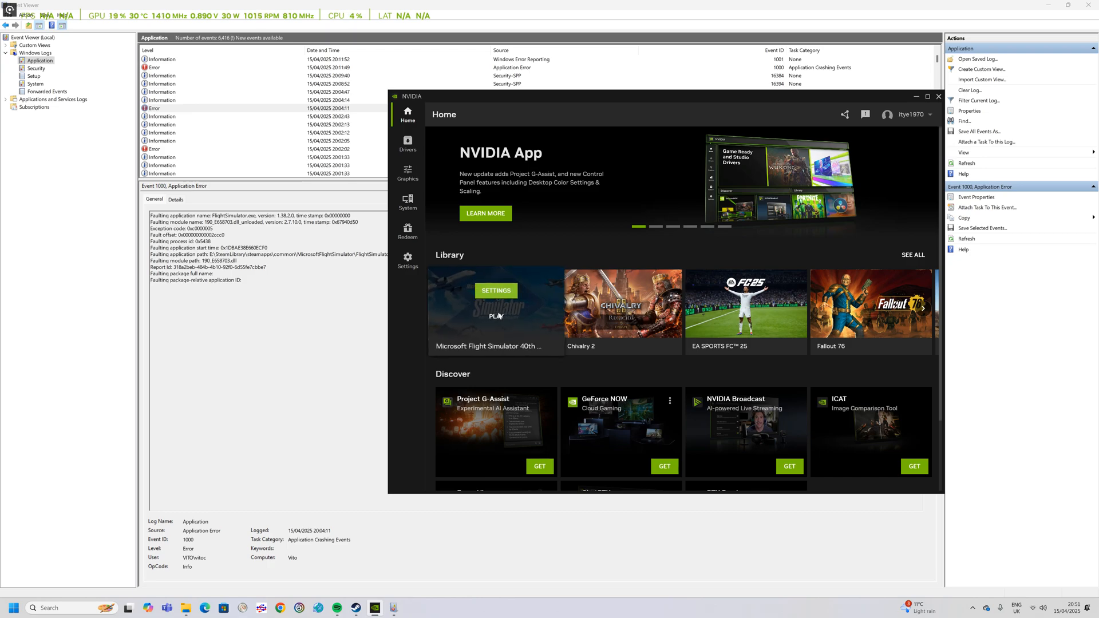
left_click(407, 172)
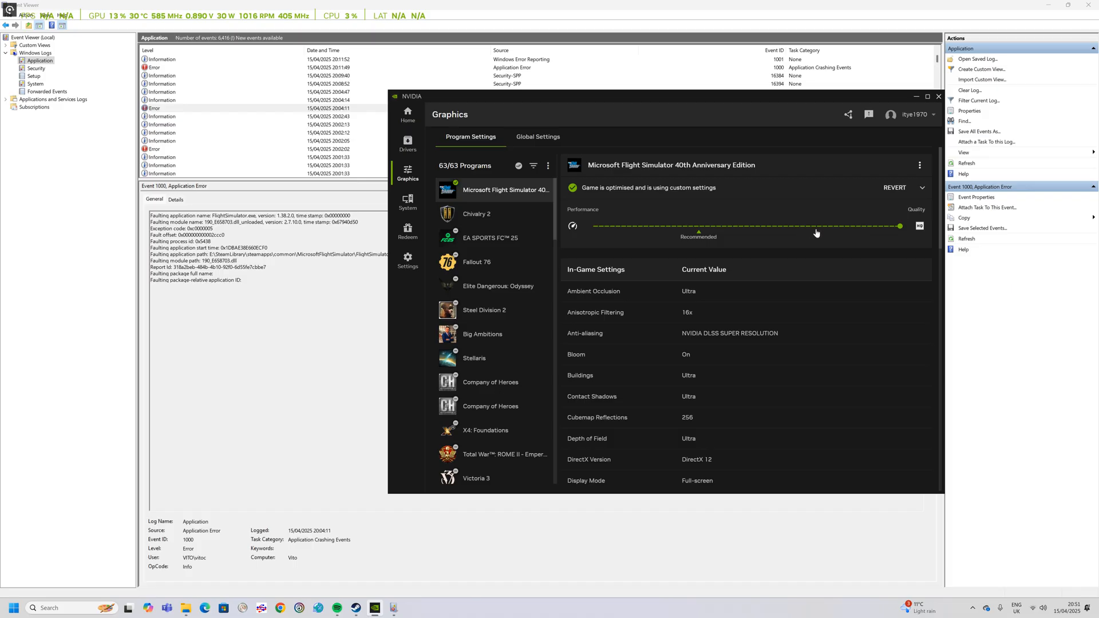
mouse_move(650, 216)
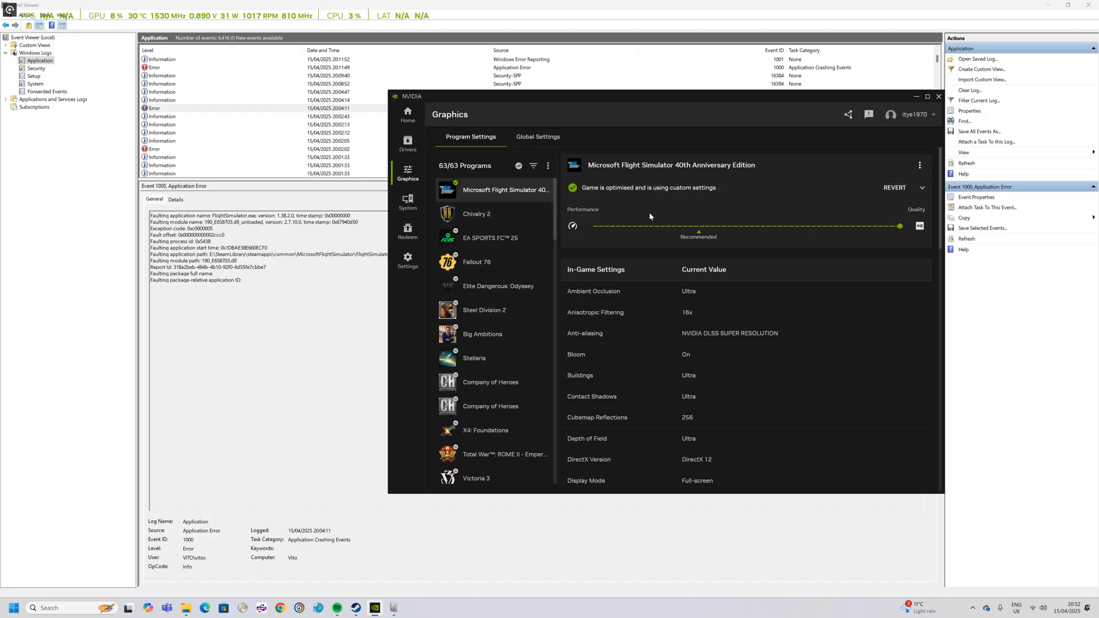
mouse_move(830, 235)
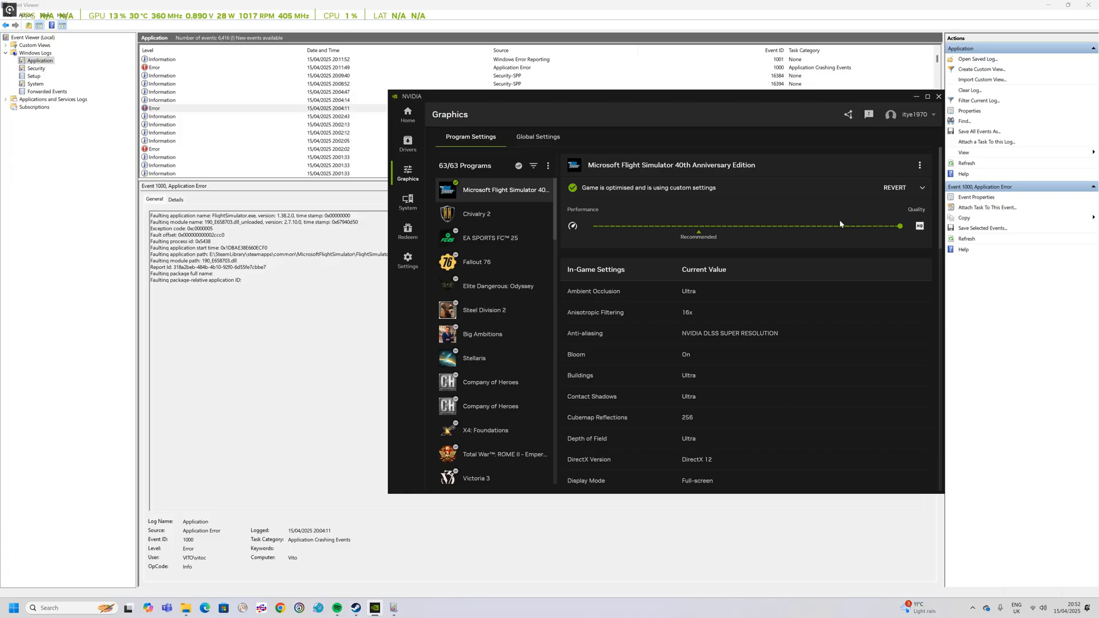
mouse_move(820, 261)
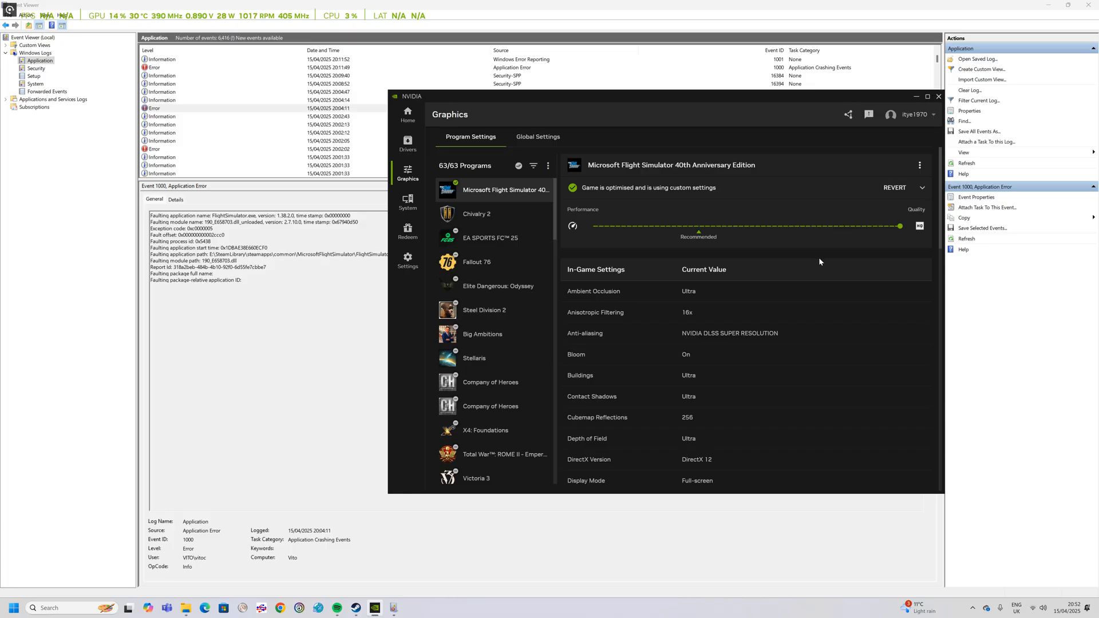